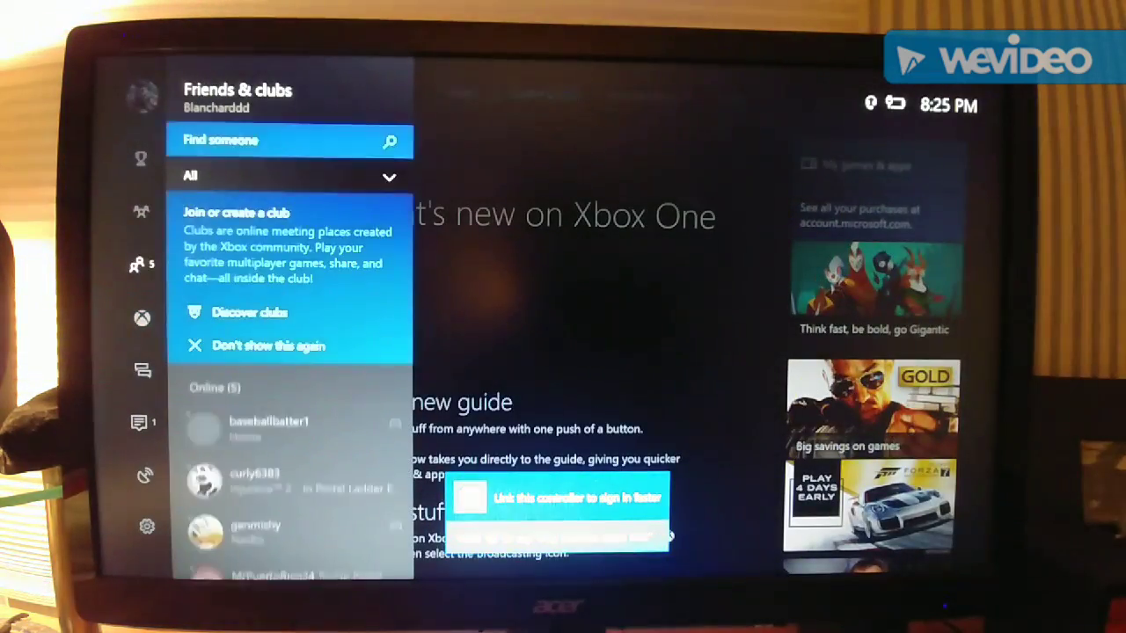
# Open the console's Settings from the guide to reach the Account page.
pyautogui.click(147, 526)
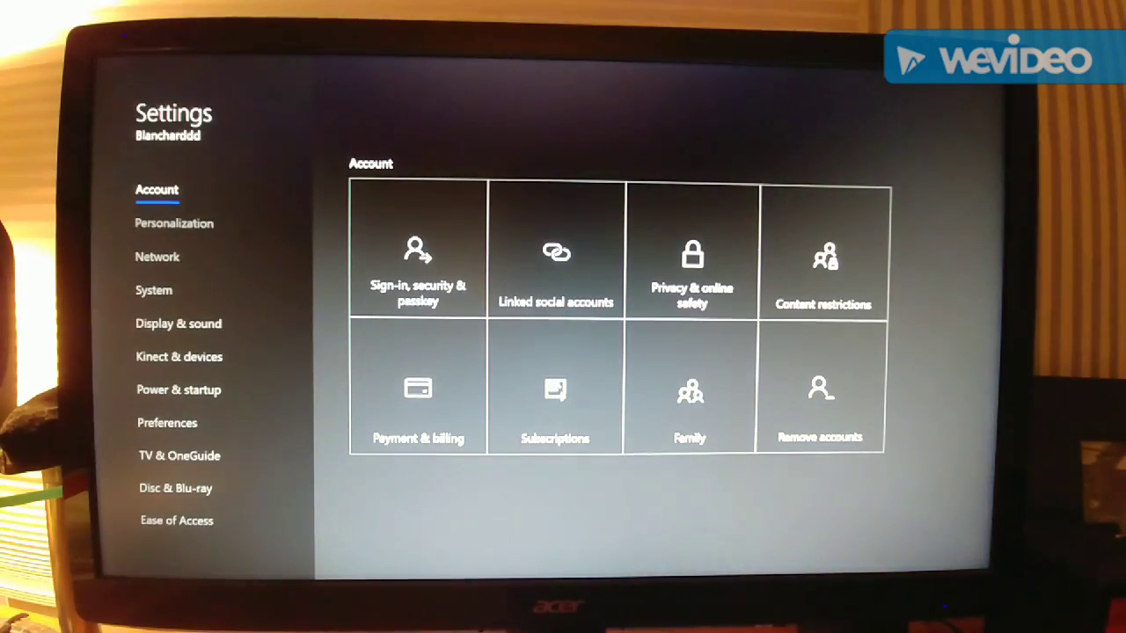
# Under Personalization, set this console as My home Xbox for the account.
pyautogui.click(172, 222)
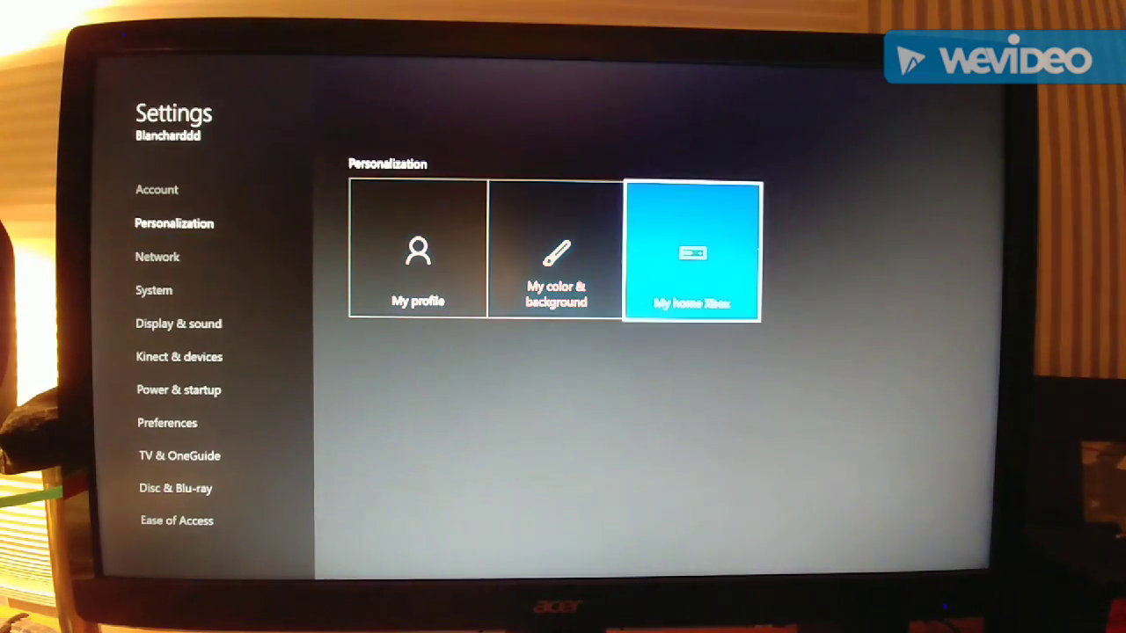
pyautogui.click(691, 250)
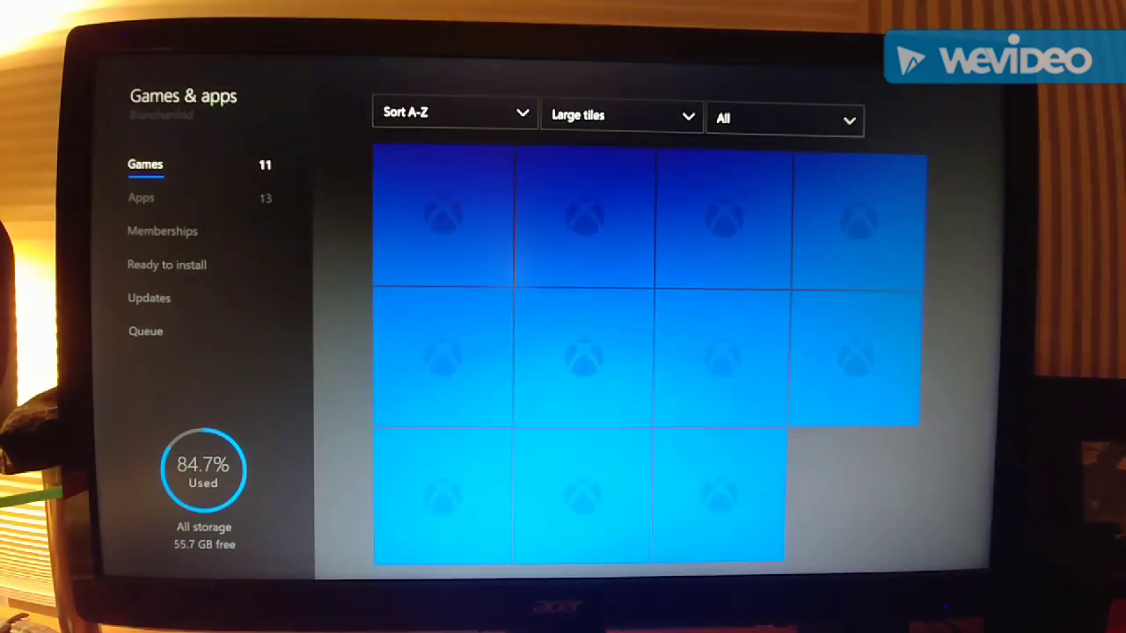
# View Updates, then the 60 shared games listed under Ready to install.
pyautogui.click(148, 298)
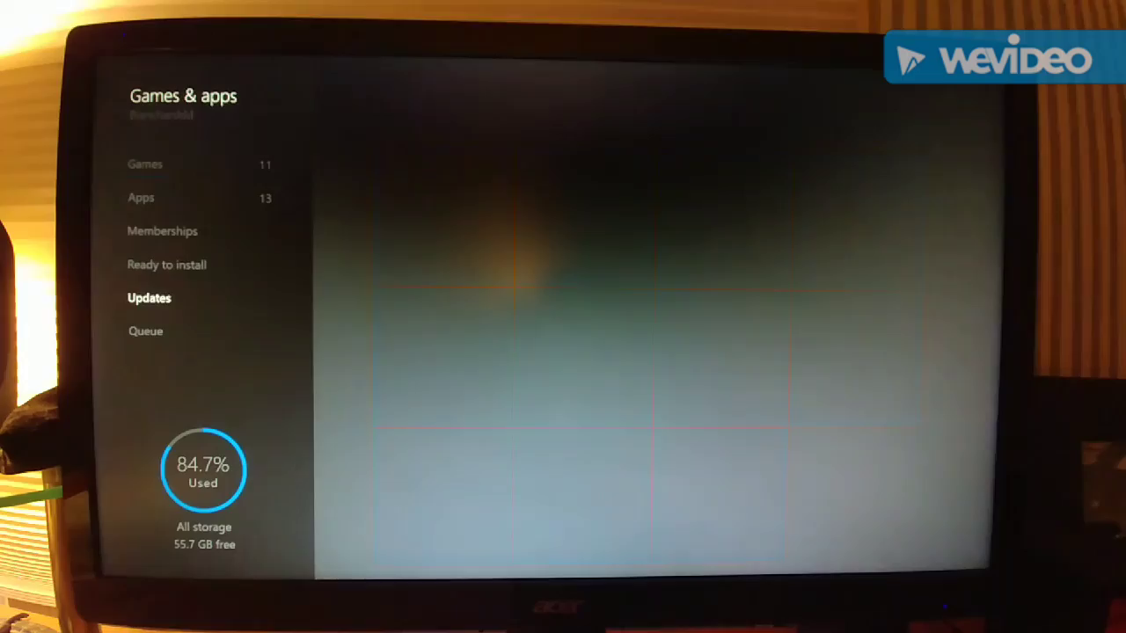
pyautogui.click(150, 297)
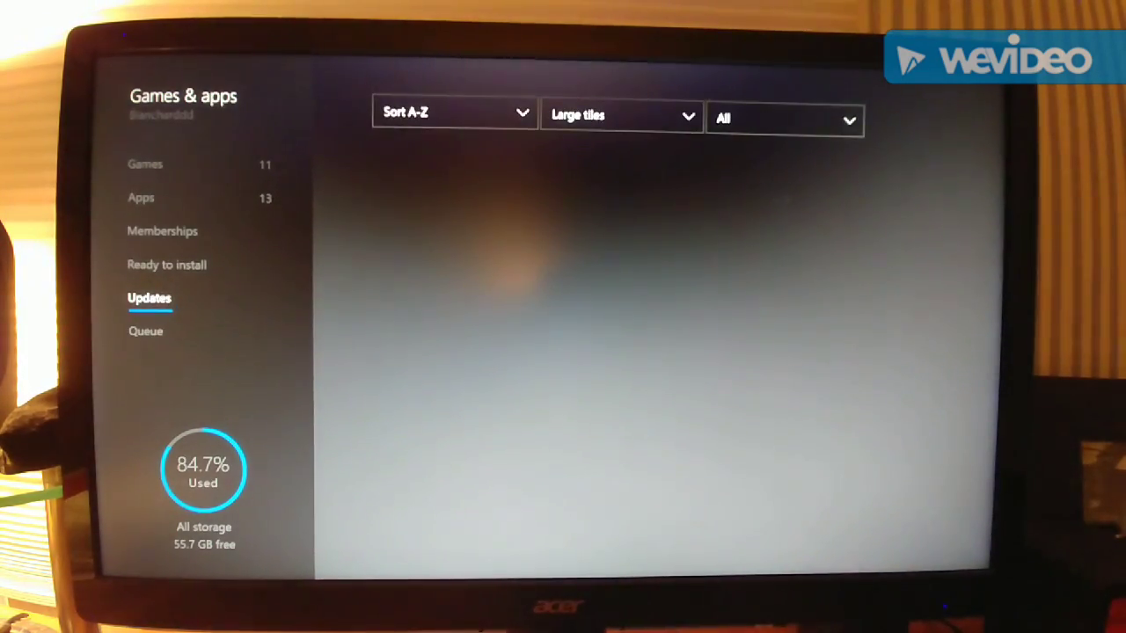
pyautogui.click(165, 264)
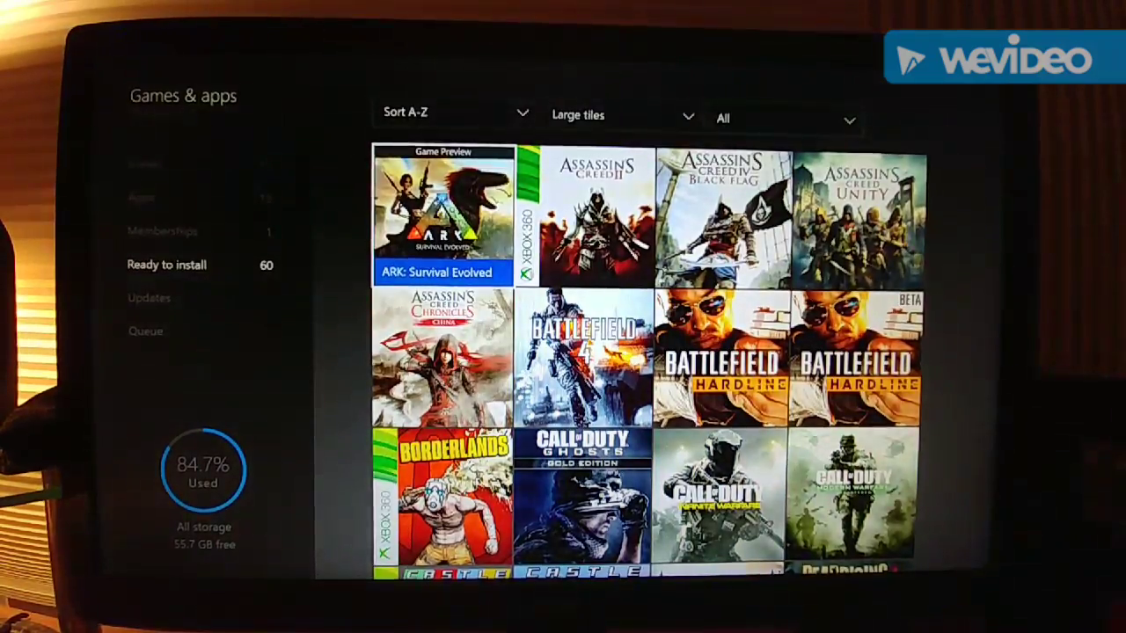
pyautogui.scroll(-3)
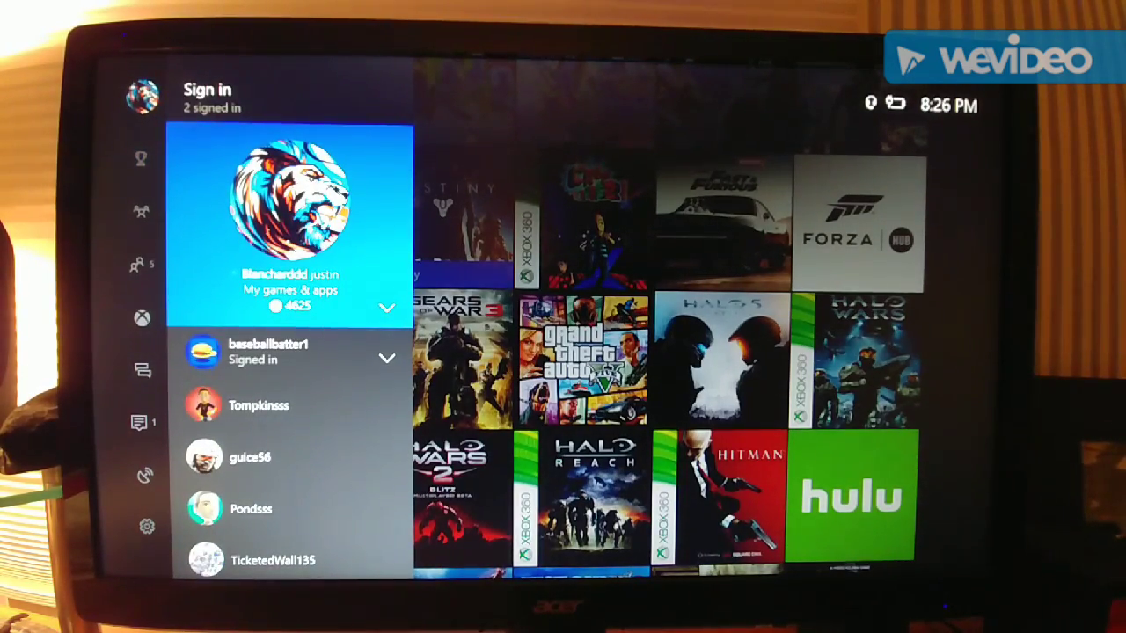
# Expand the second signed-in account to show Switch profile and sign-out options.
pyautogui.click(290, 356)
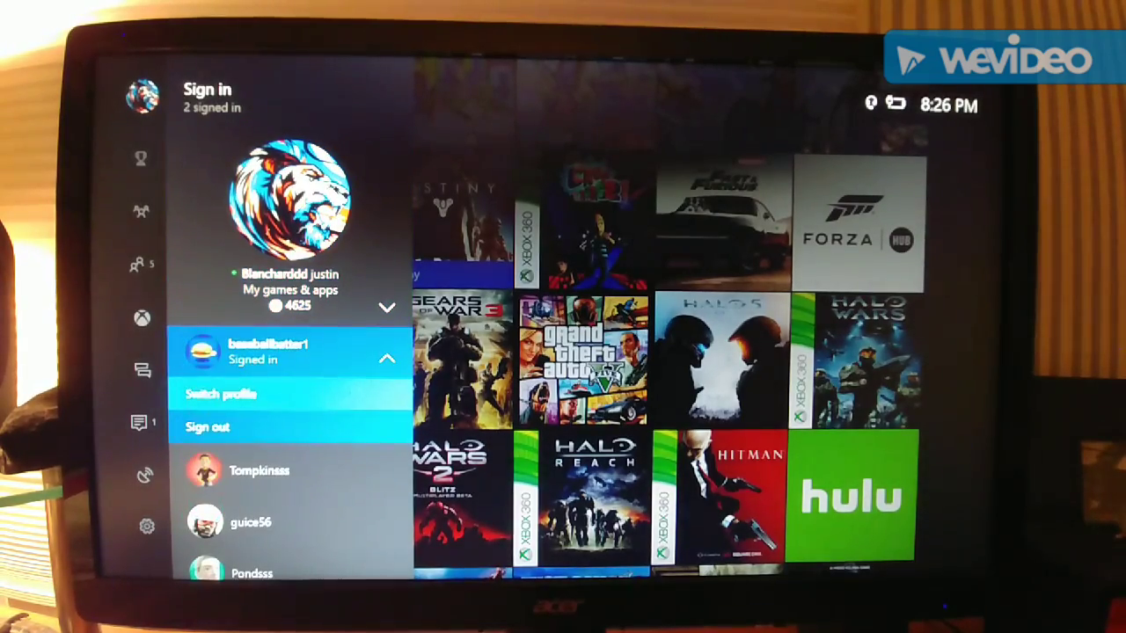